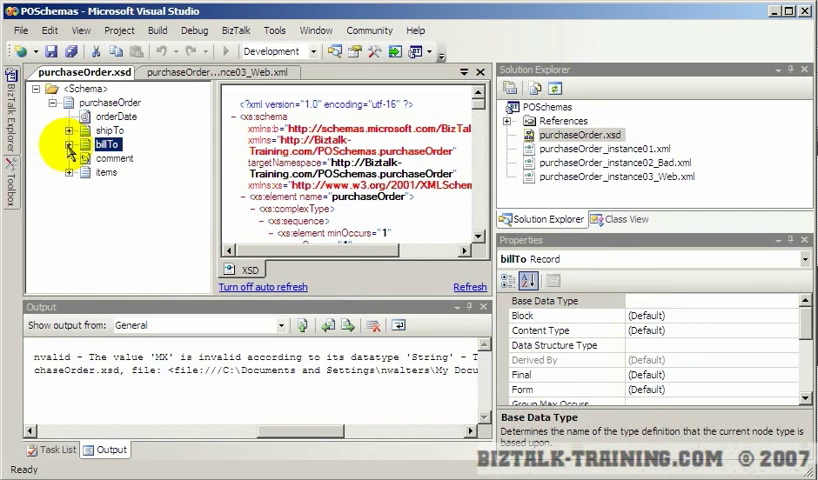
Add a Schema item named POAddress to the POSchemas project and open POAddress.xsd
left_click(68, 130)
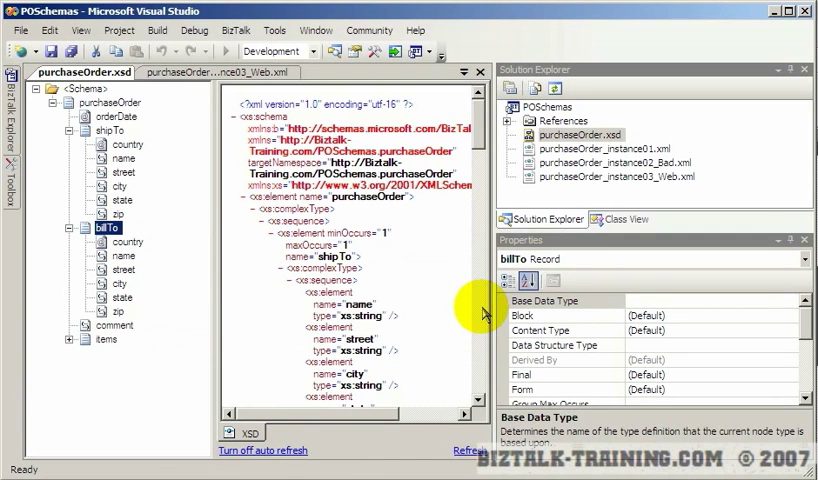
mouse_move(445, 185)
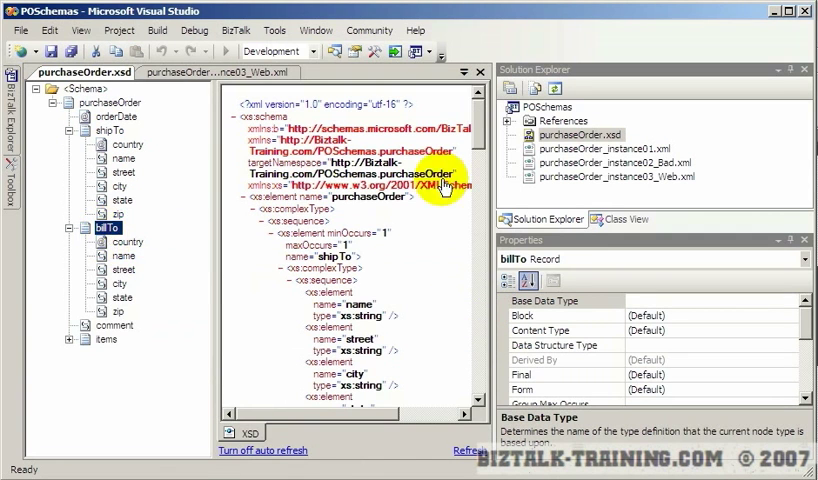
right_click(528, 107)
type("POAddress")
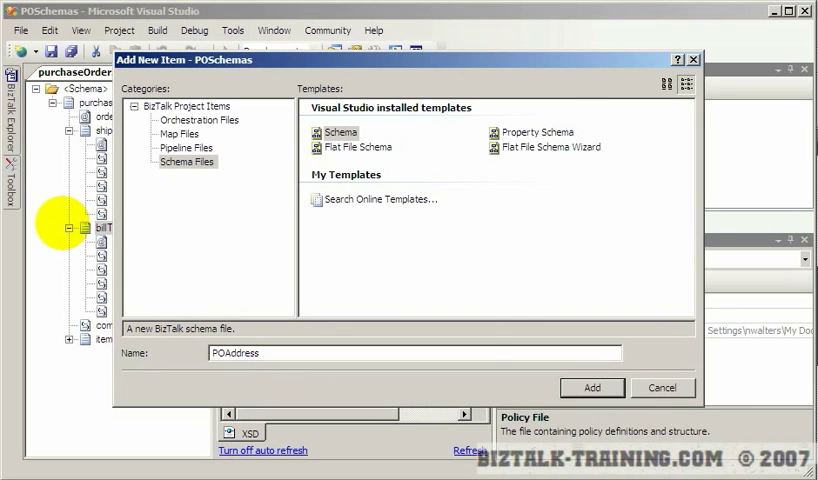
left_click(592, 387)
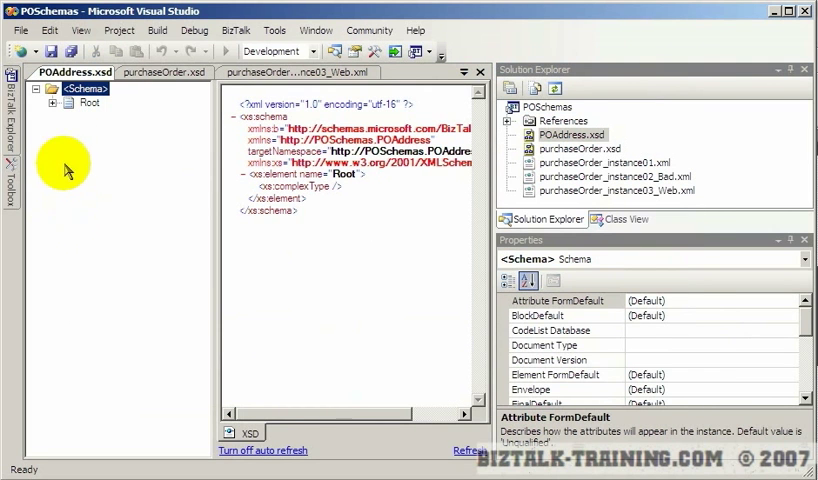
Rename the Root record to POAddress and add a name child field
right_click(91, 103)
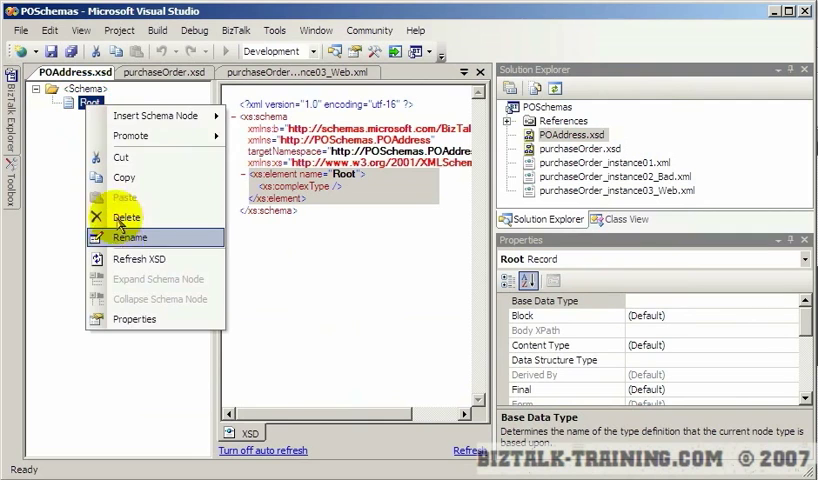
left_click(130, 237)
type("POAddress")
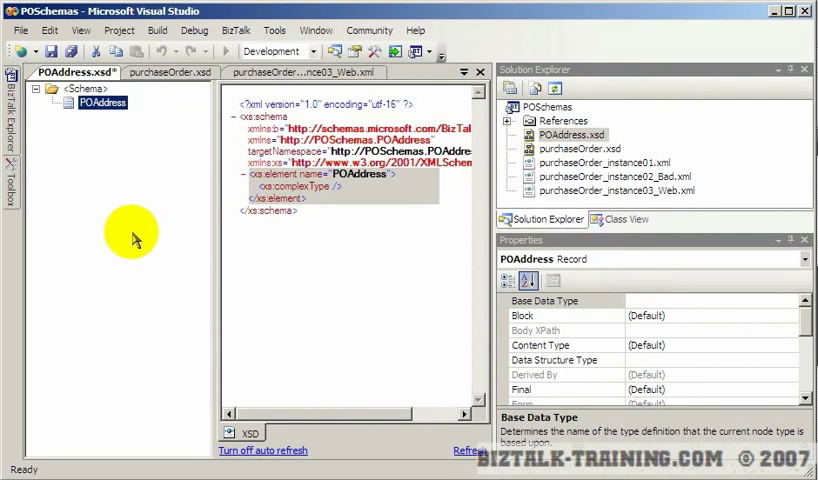
right_click(102, 102)
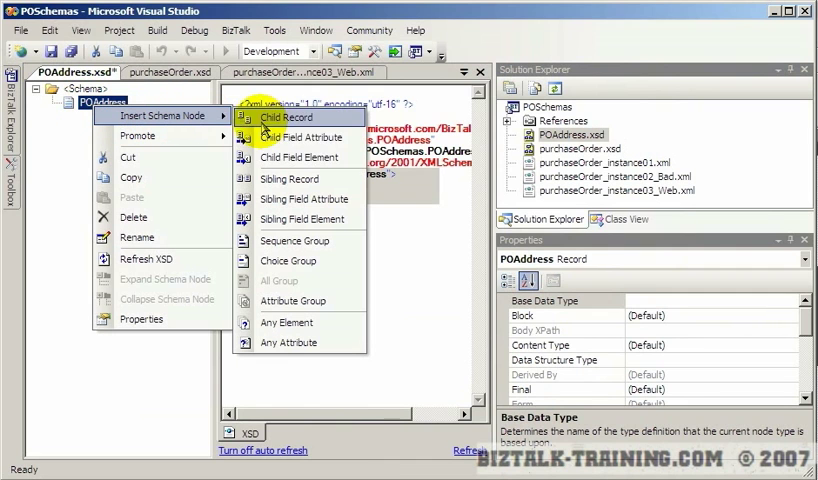
left_click(297, 157)
type("na")
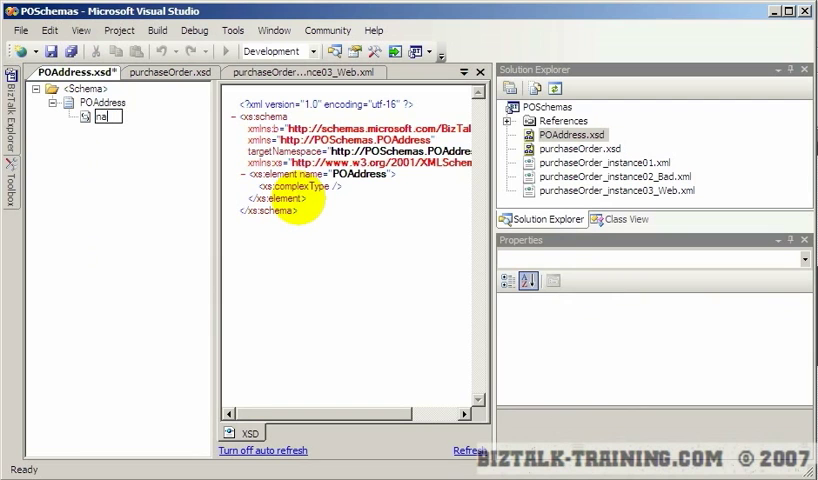
left_click(99, 103)
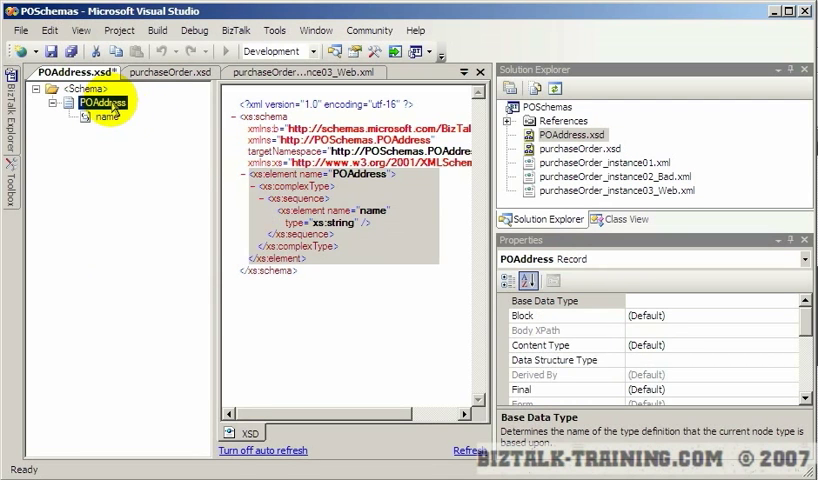
Add street, city, state and zip child fields under the POAddress record
right_click(95, 103)
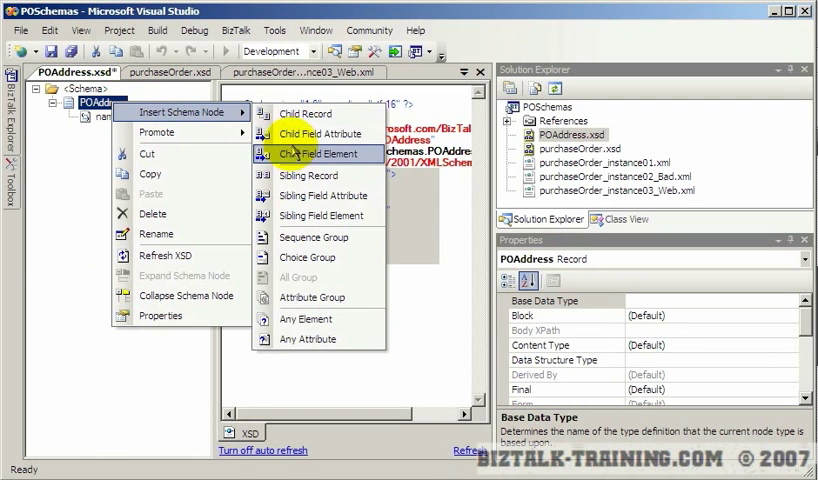
left_click(318, 152)
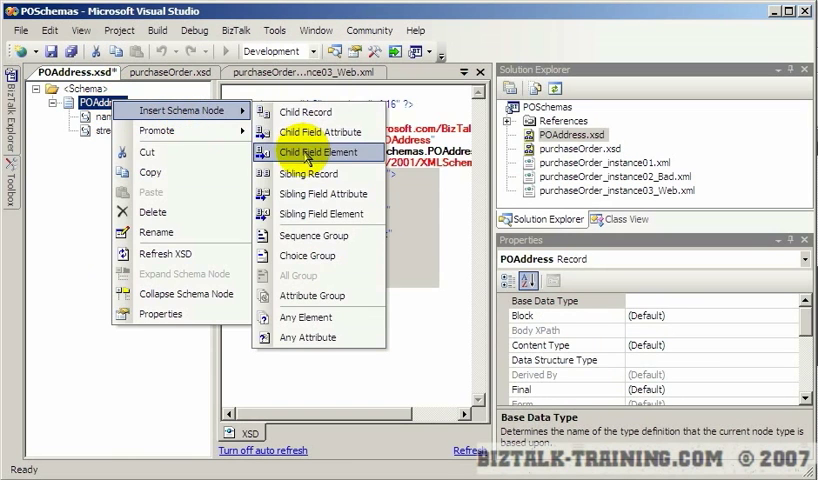
left_click(314, 152)
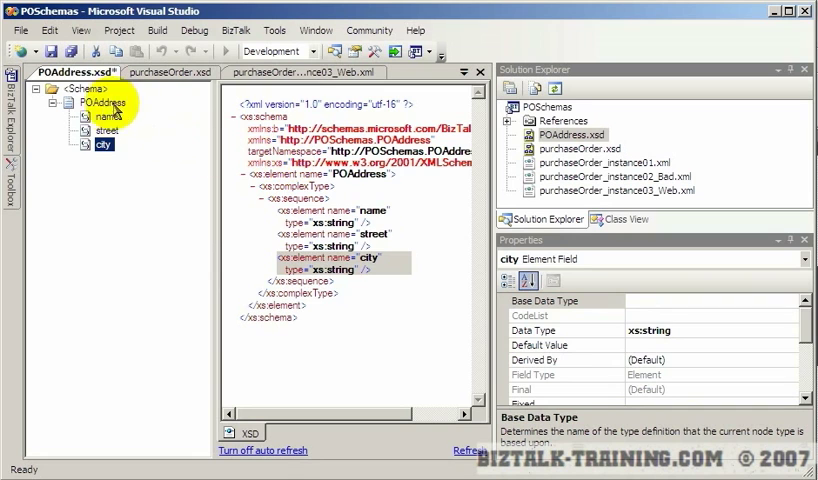
right_click(98, 104)
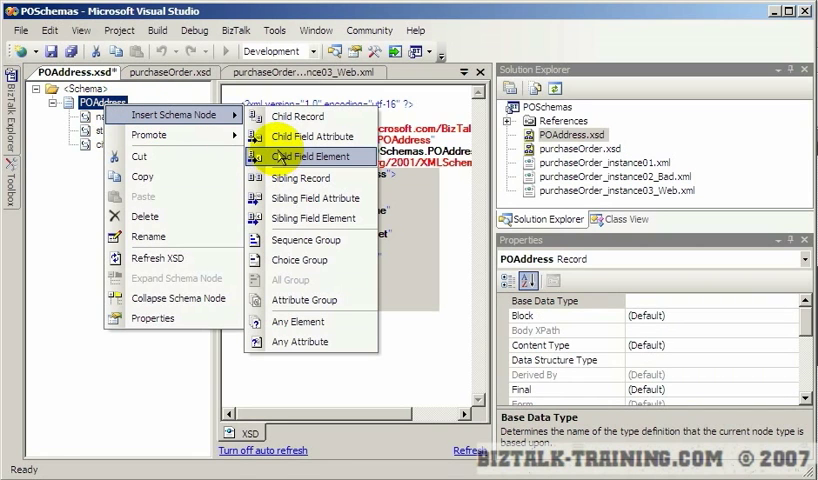
left_click(316, 156)
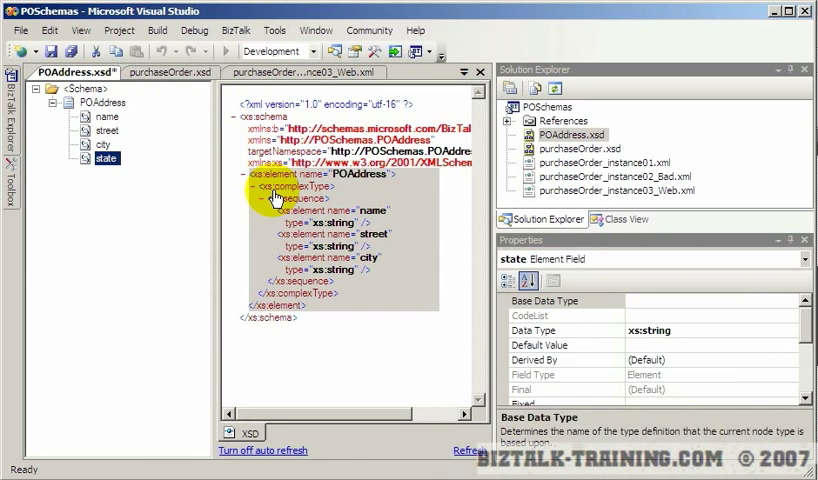
right_click(100, 102)
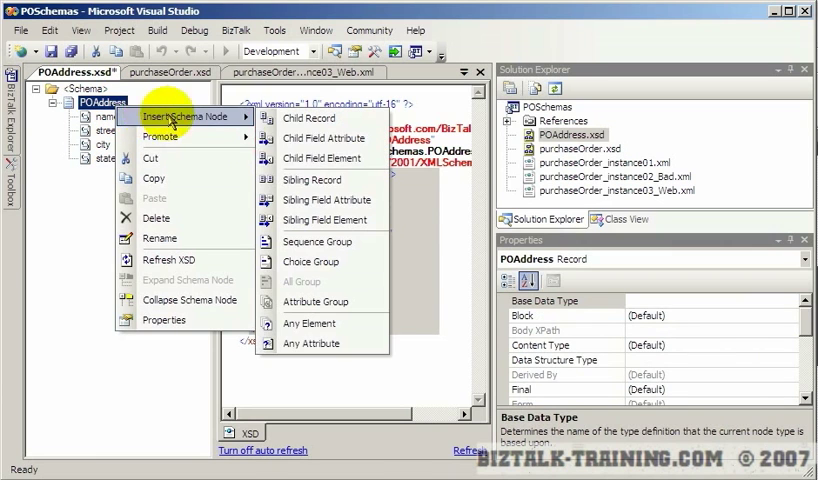
left_click(321, 158)
type("zip")
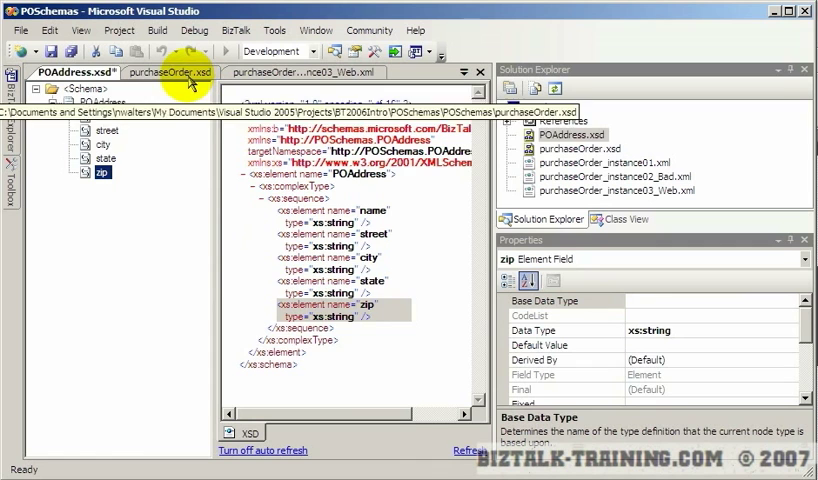
Add a country attribute to the POAddress record
left_click(178, 72)
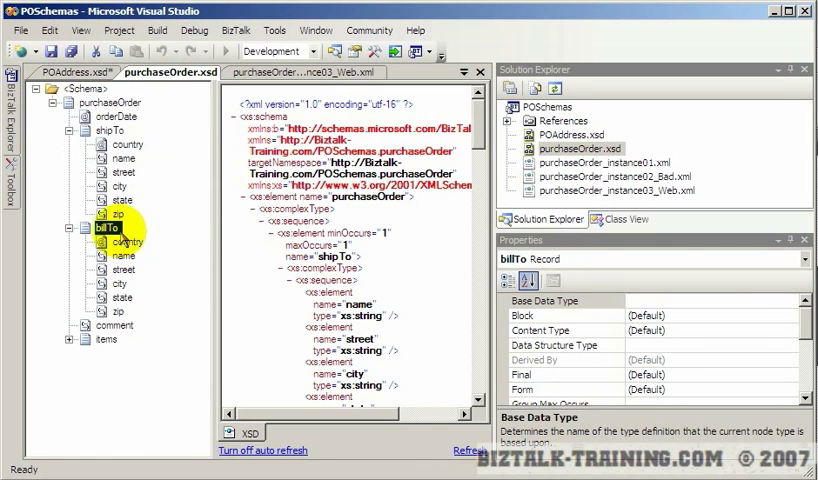
left_click(68, 72)
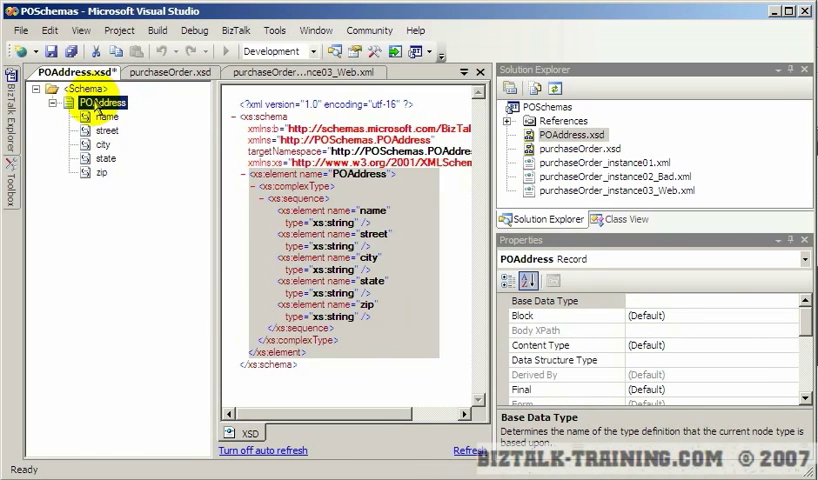
right_click(90, 101)
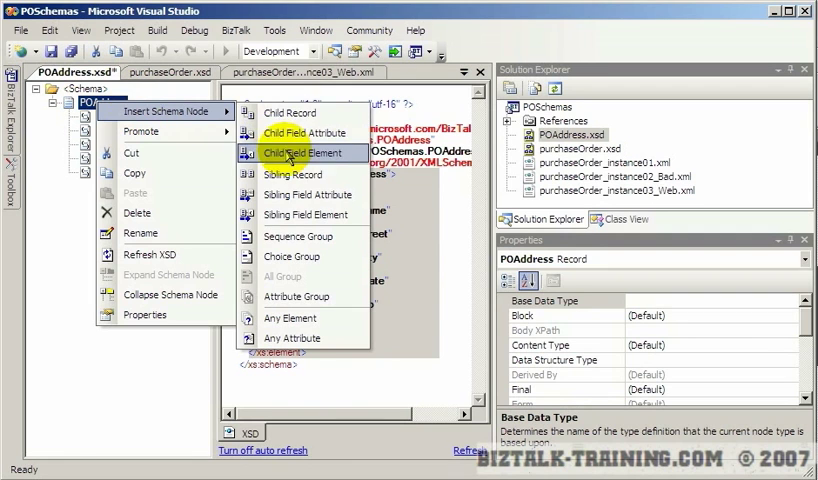
left_click(296, 153)
type("country")
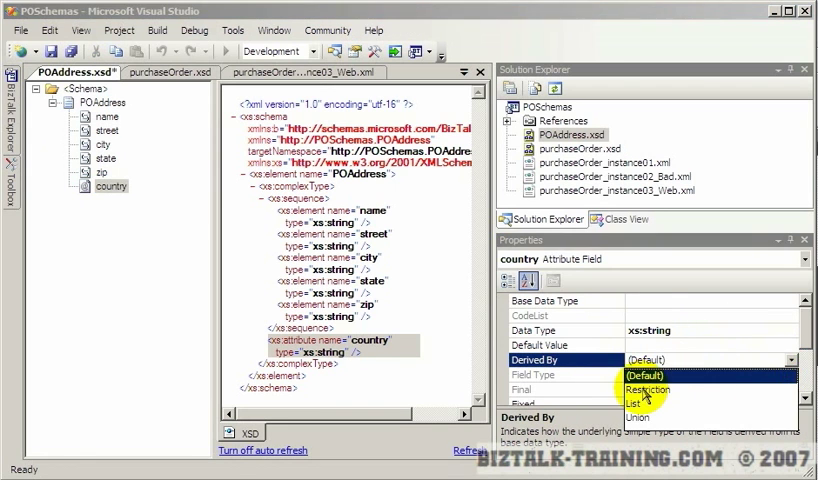
Restrict country to enumerated codes such as US and CA, then save POAddress.xsd
left_click(648, 390)
type("US")
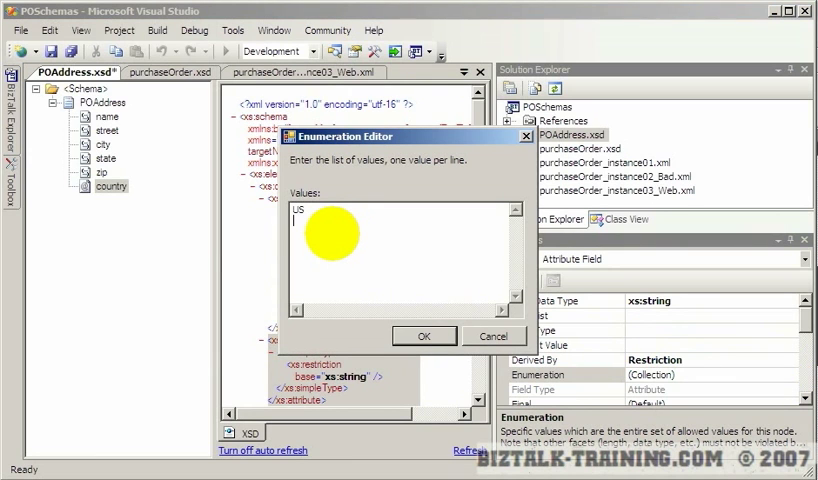
type("CA")
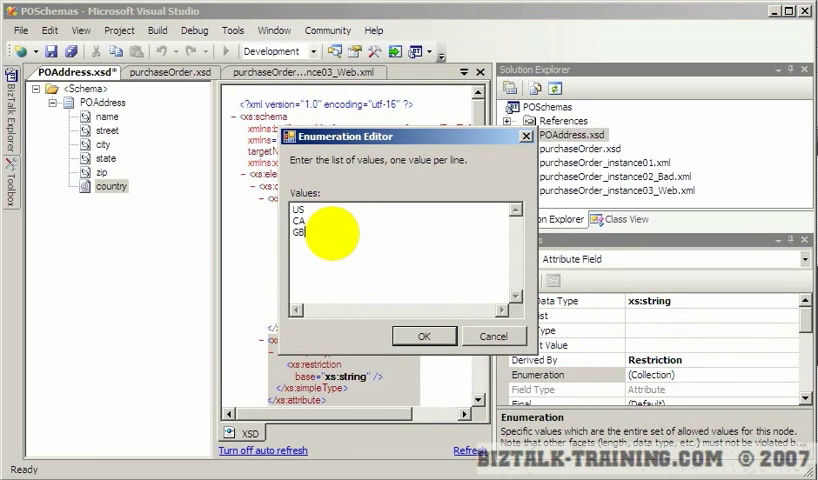
left_click(422, 335)
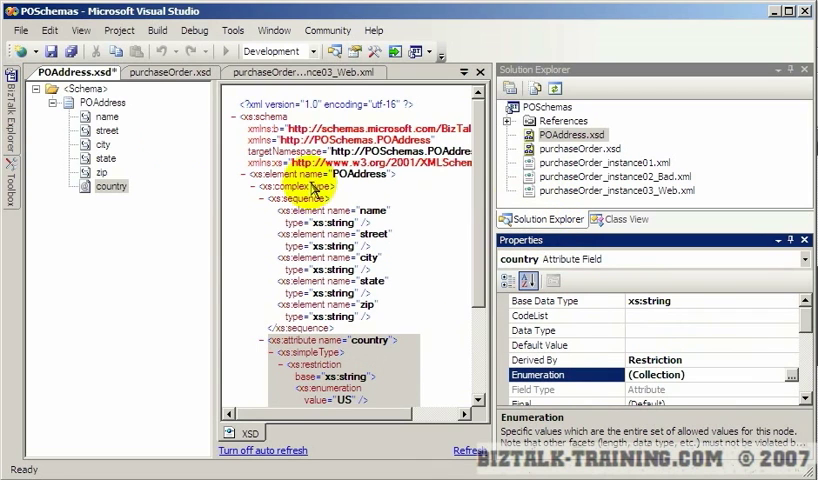
key("ctrl+s")
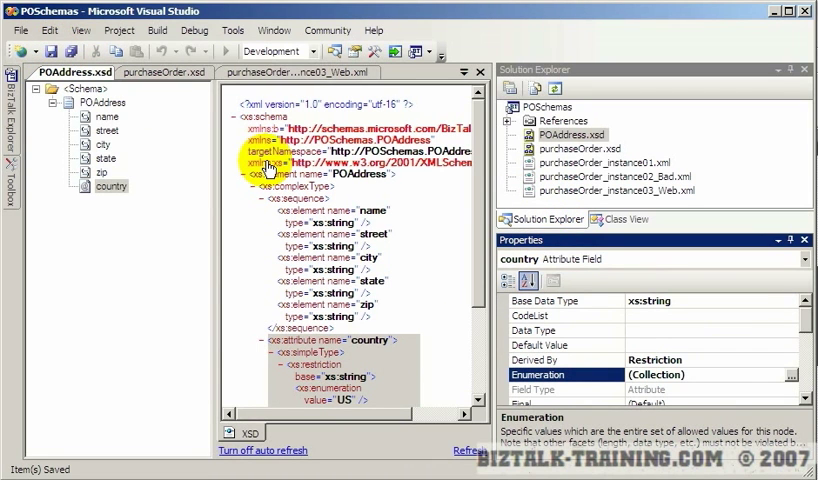
mouse_move(435, 193)
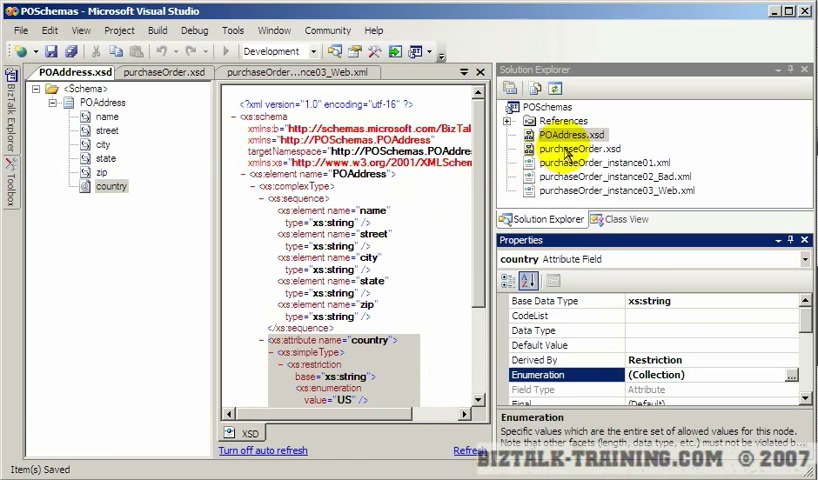
In purchaseOrder.xsd, delete the shipTo and billTo address fields and confirm
left_click(176, 72)
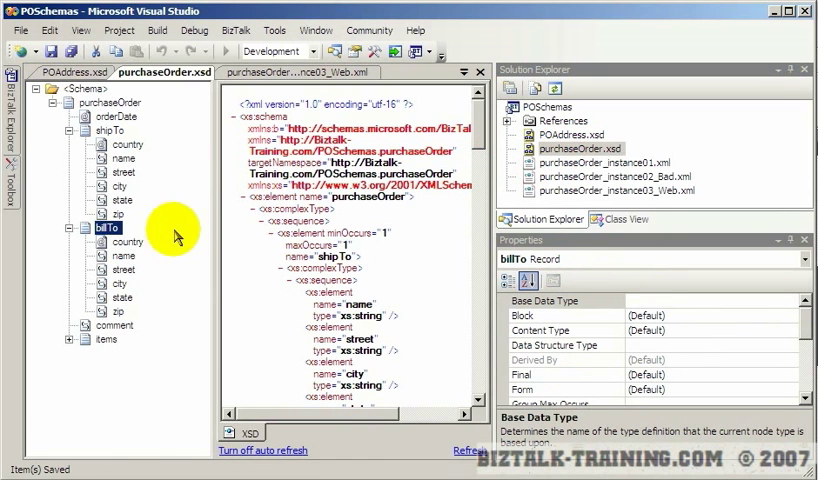
left_click(127, 144)
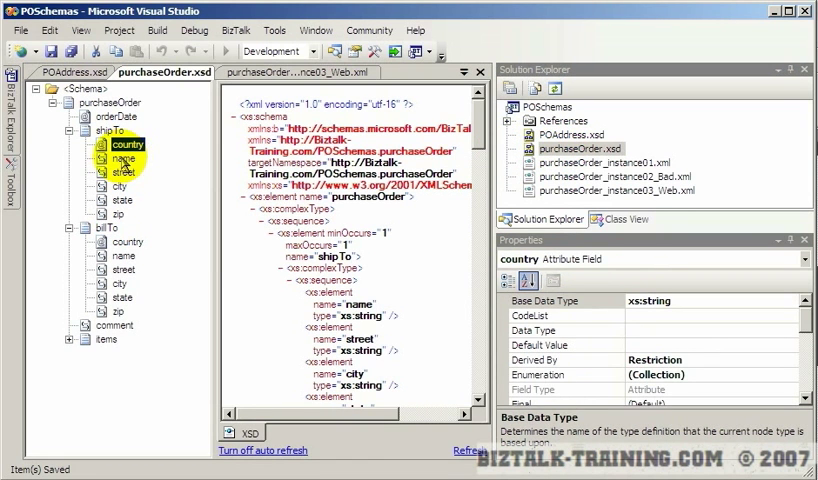
left_click(110, 130)
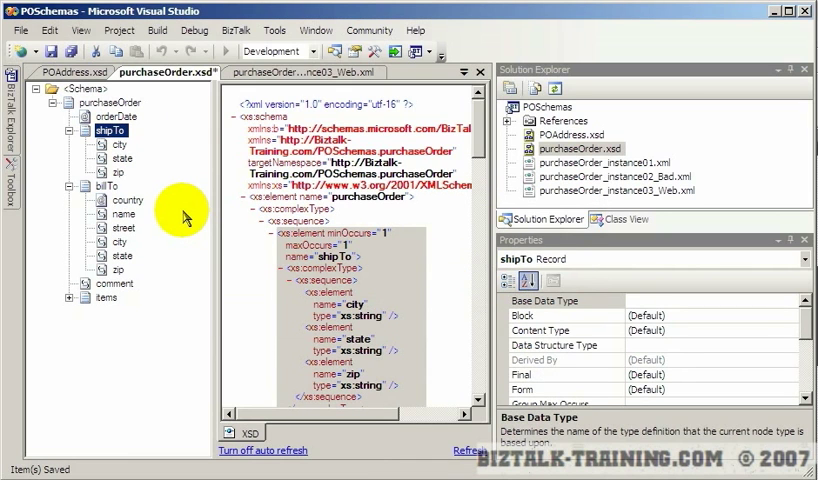
key("Delete")
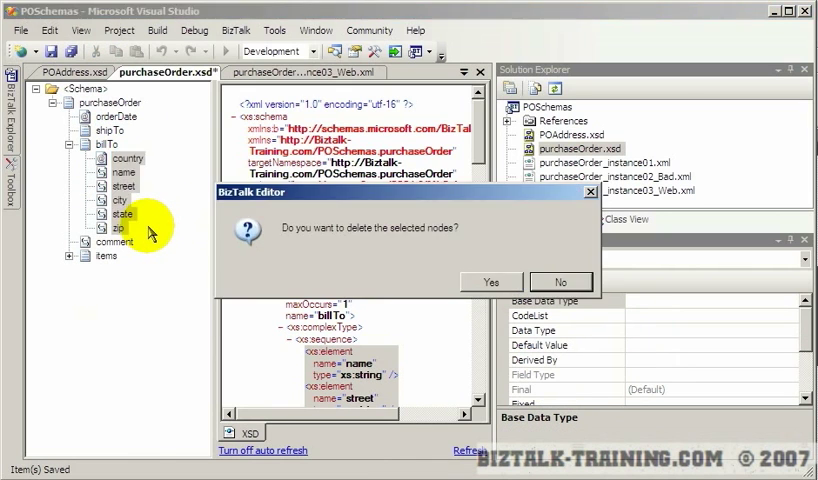
left_click(491, 282)
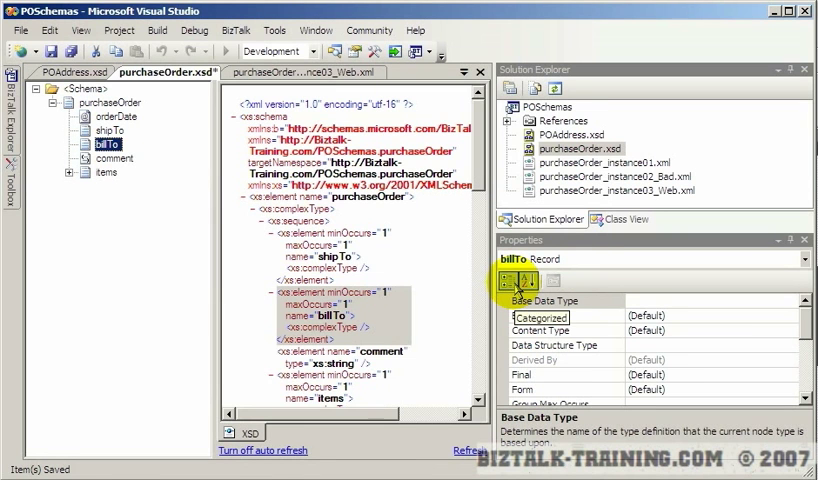
left_click(529, 281)
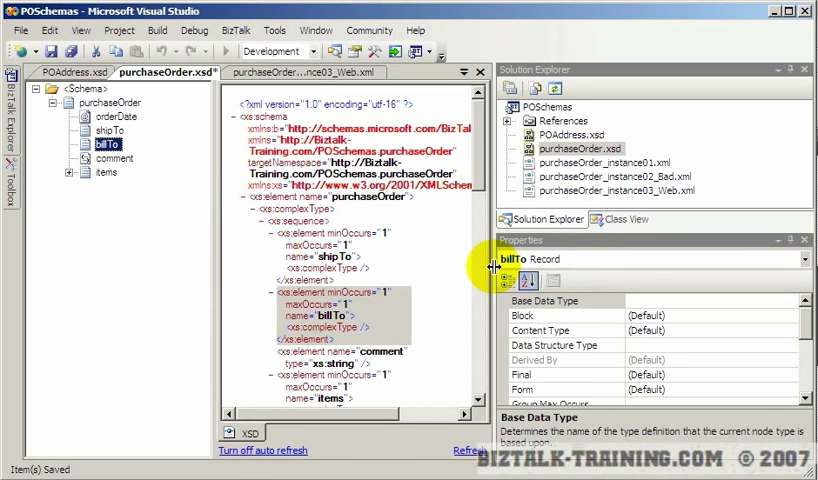
Check the emptied shipTo and billTo records, then select the schema root
left_click(105, 130)
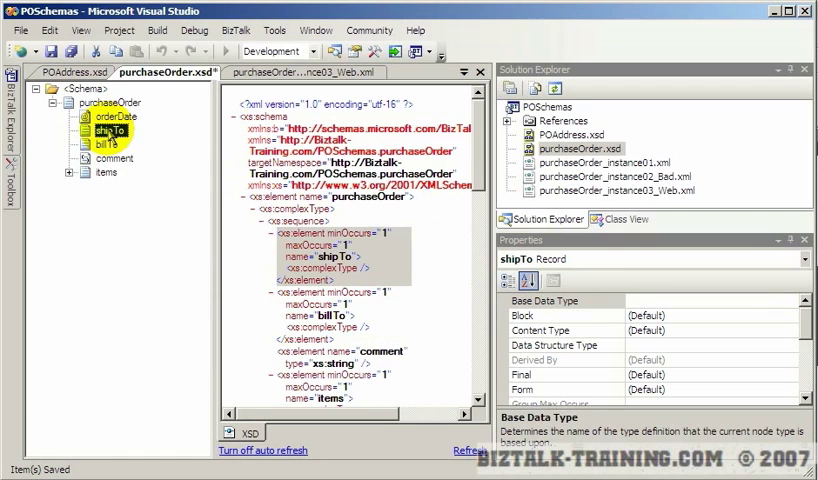
left_click(107, 144)
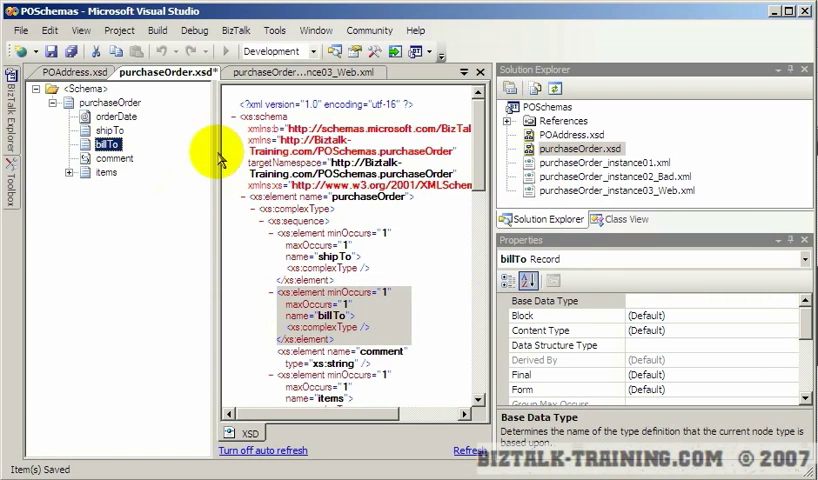
mouse_move(228, 182)
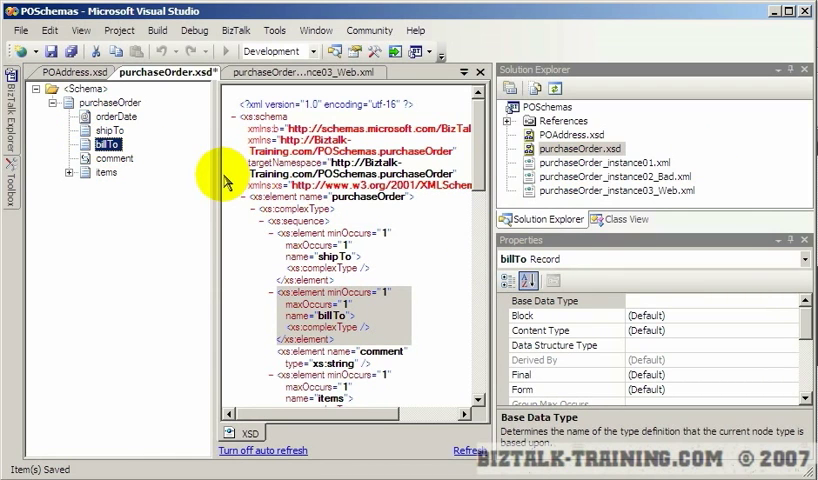
left_click(74, 88)
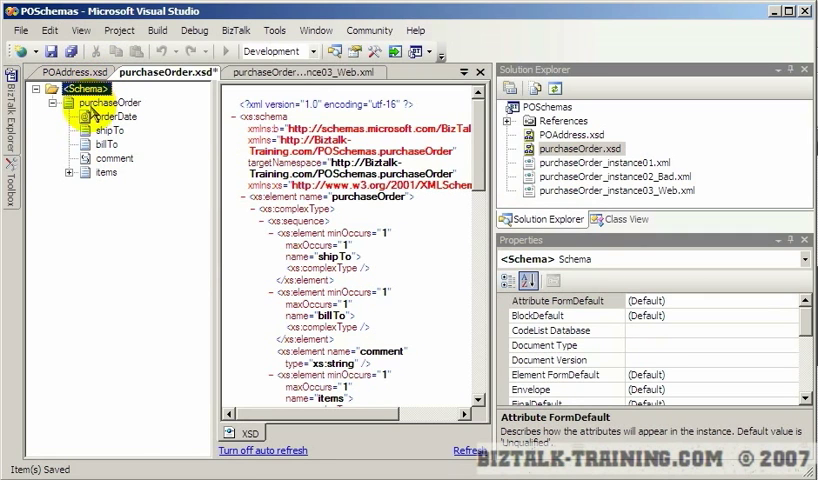
left_click(105, 101)
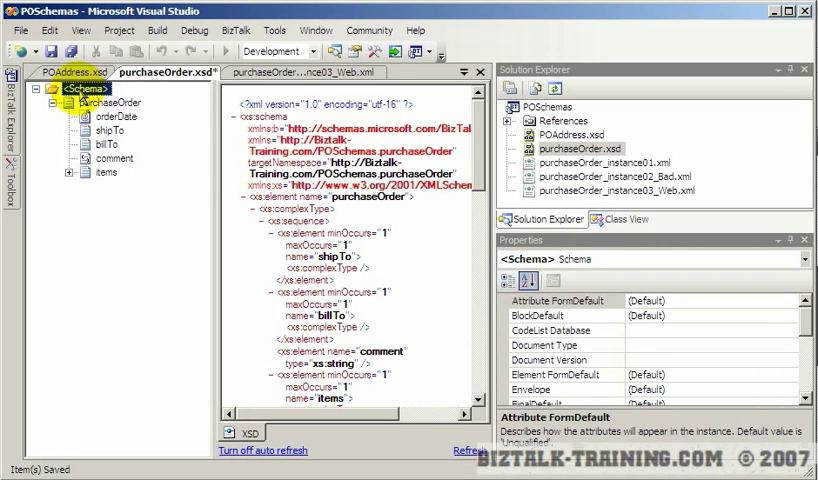
mouse_move(805, 330)
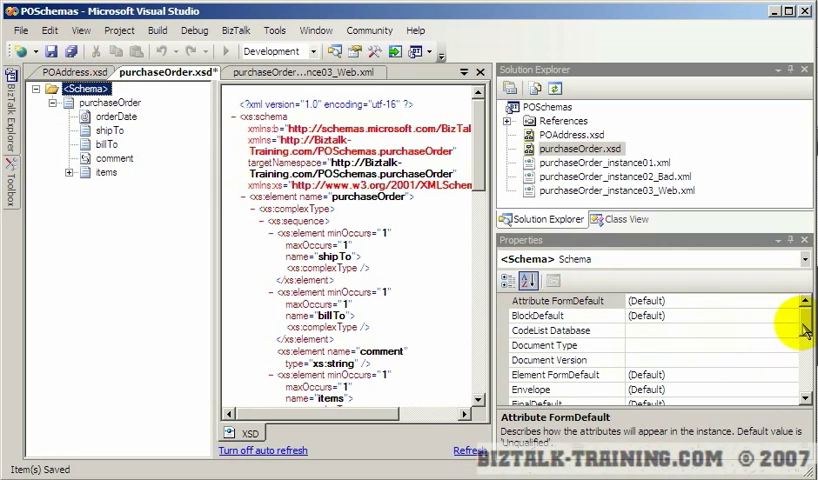
Open the Imports editor from the schema root's Imports property
scroll("down", 3)
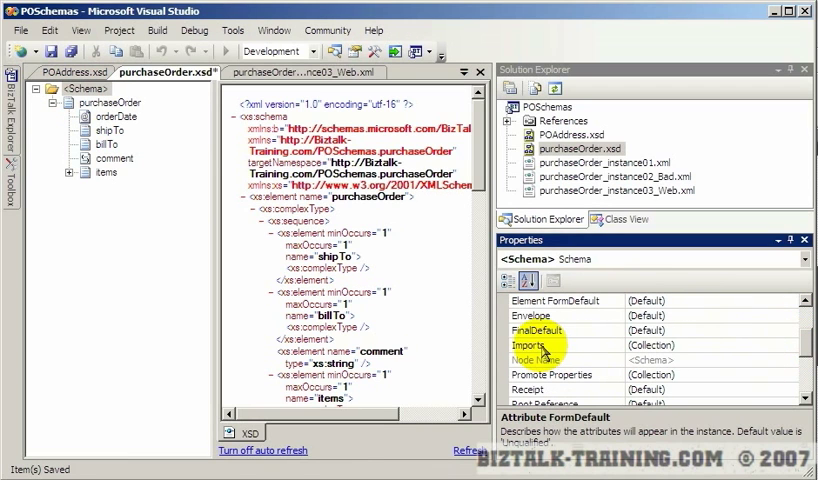
left_click(550, 345)
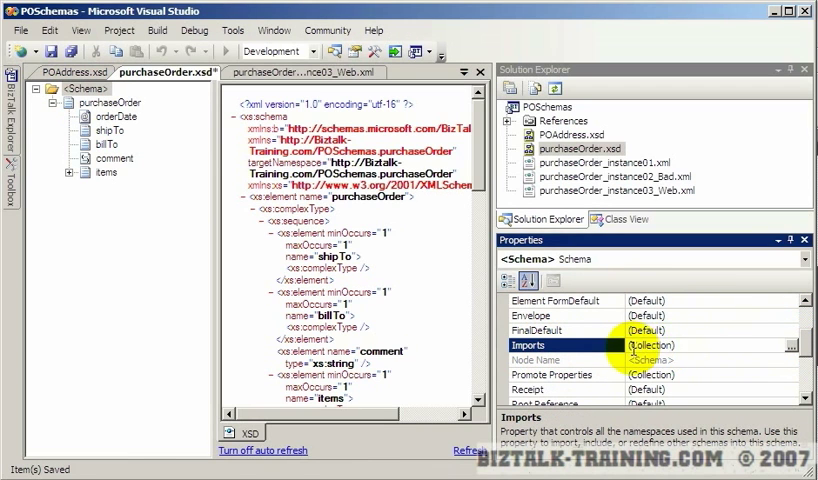
mouse_move(688, 340)
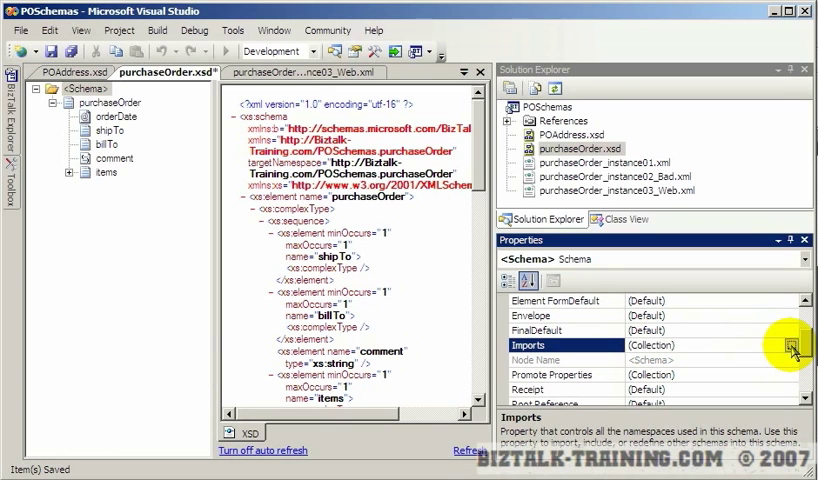
left_click(791, 345)
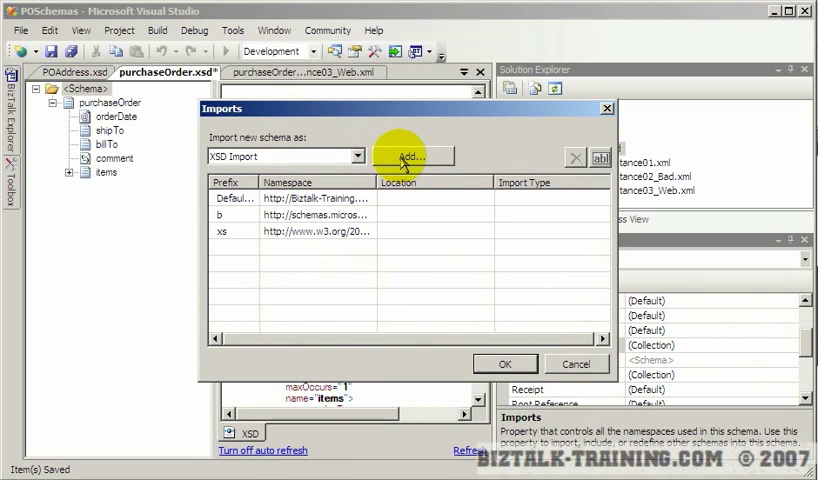
Import POSchemas.POAddress into purchaseOrder under the addr prefix
left_click(412, 156)
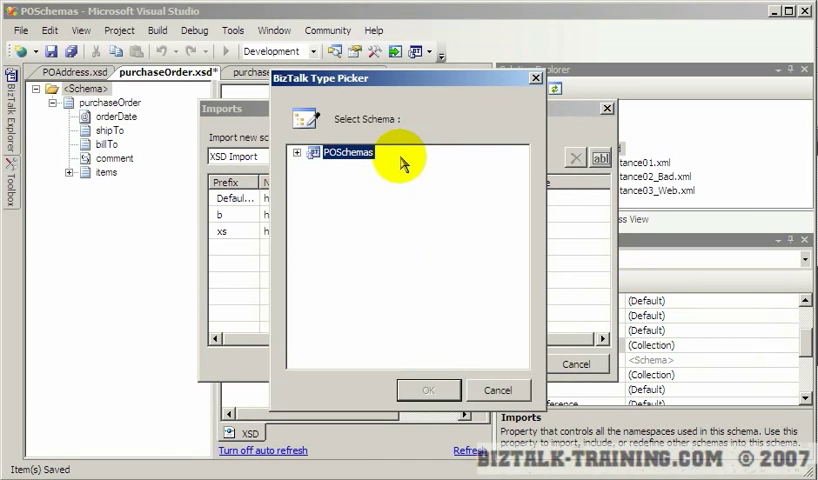
left_click(306, 151)
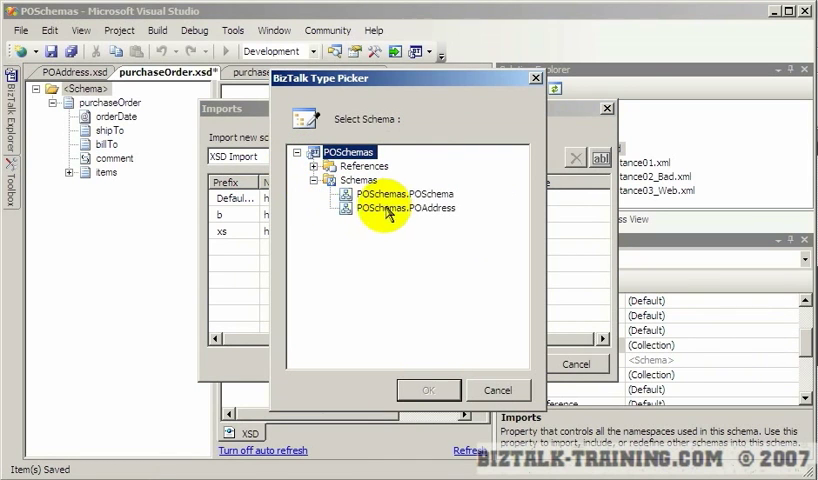
mouse_move(468, 300)
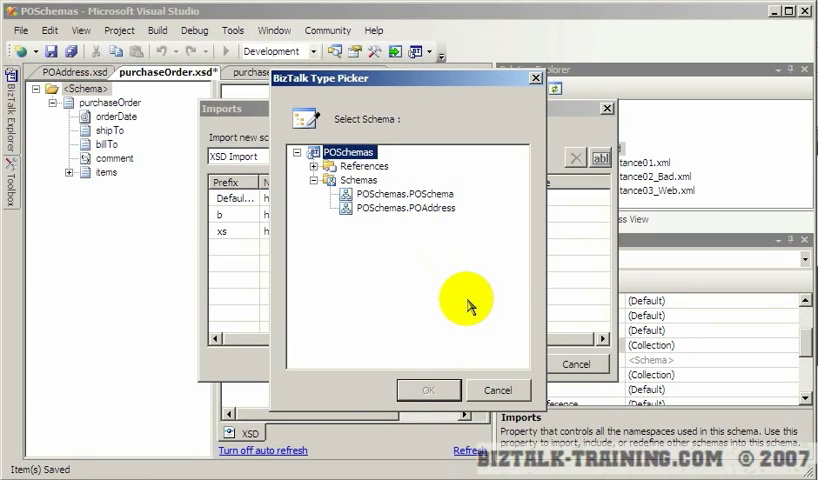
left_click(326, 166)
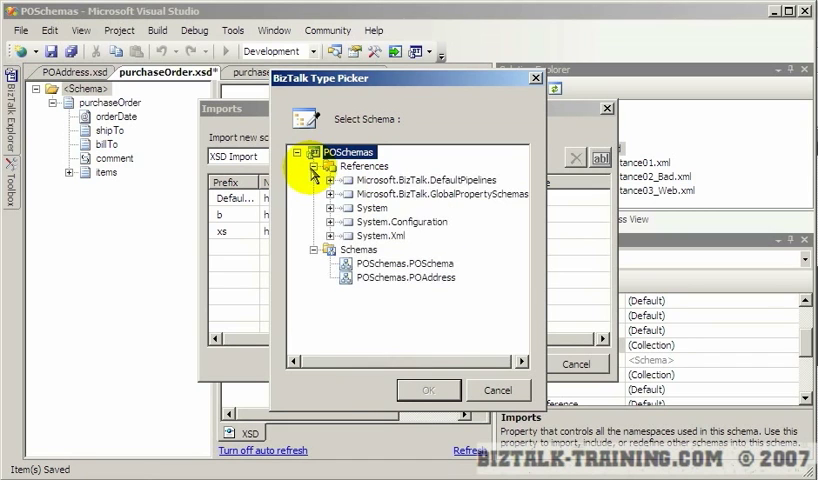
mouse_move(625, 108)
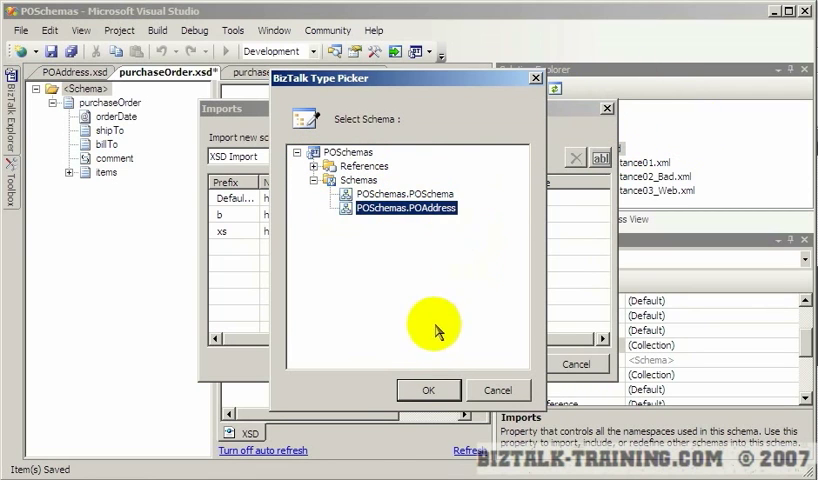
left_click(428, 390)
type("a")
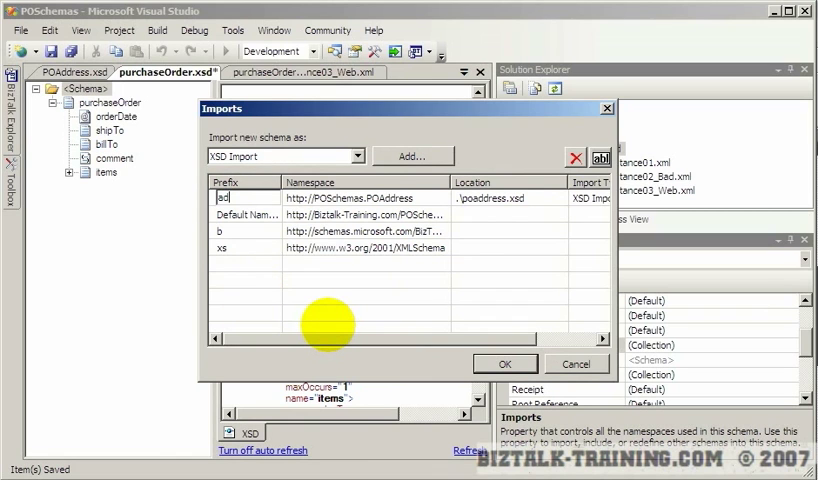
type("dr")
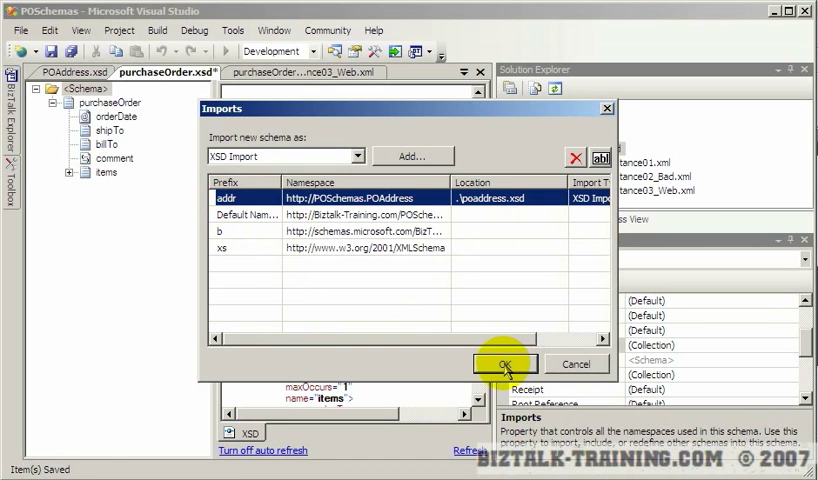
left_click(506, 363)
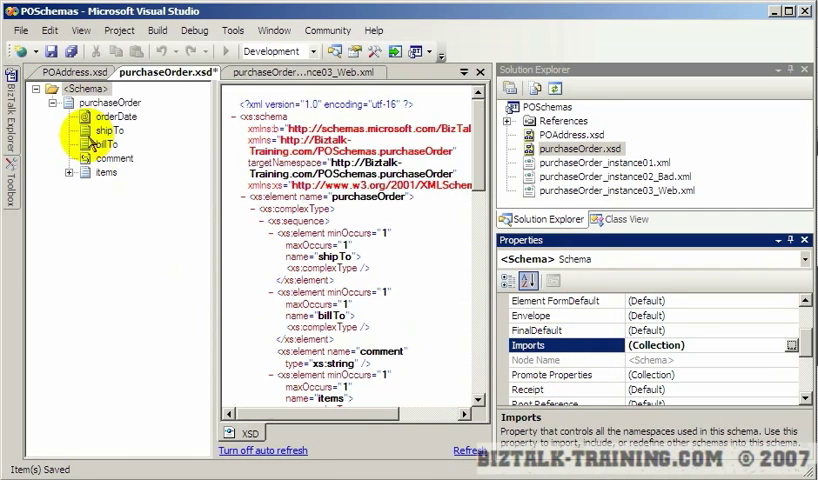
left_click(102, 144)
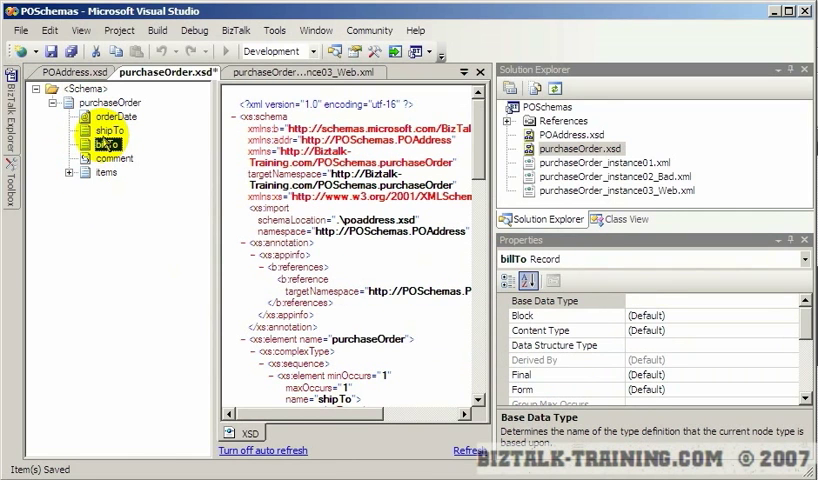
left_click(103, 131)
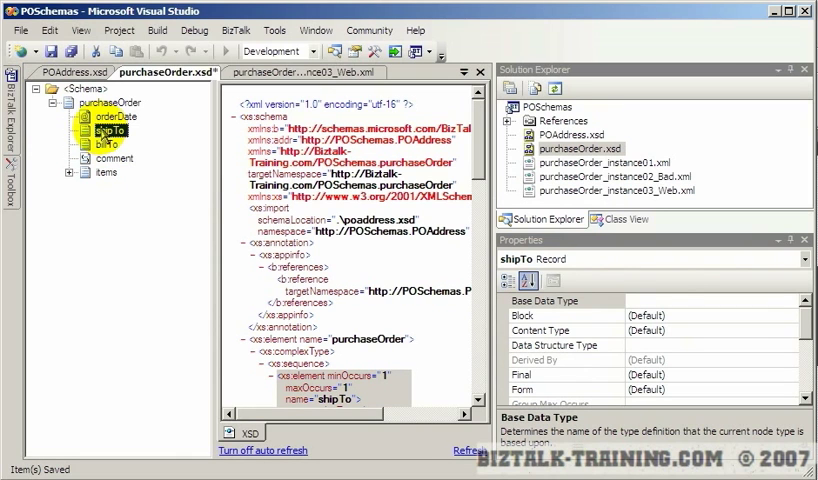
left_click(555, 345)
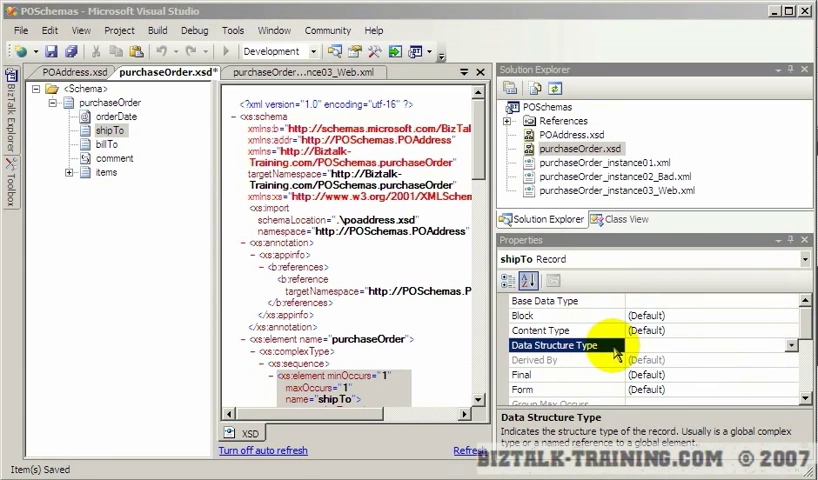
left_click(793, 345)
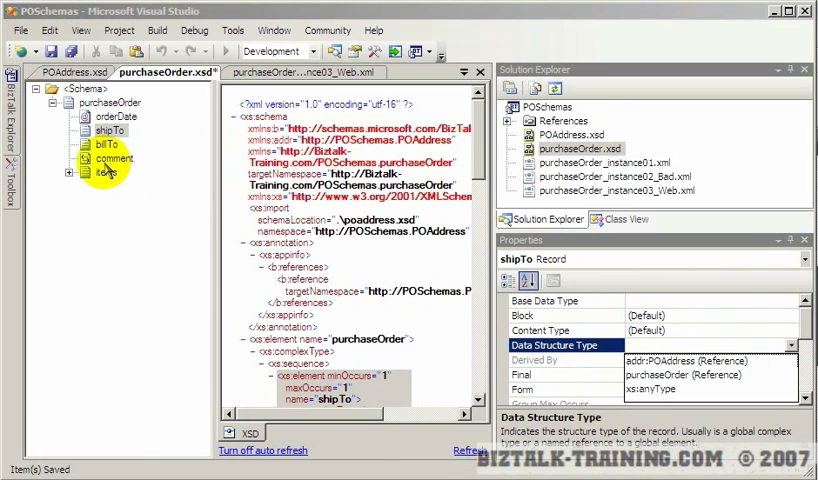
left_click(117, 158)
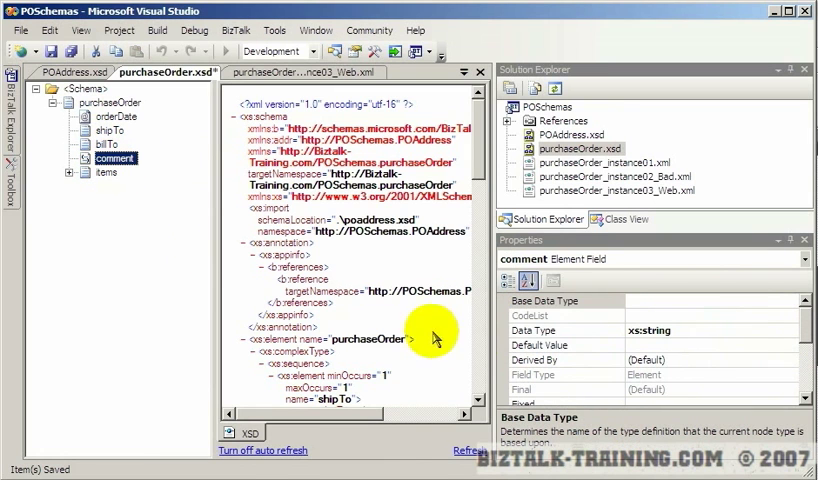
mouse_move(565, 377)
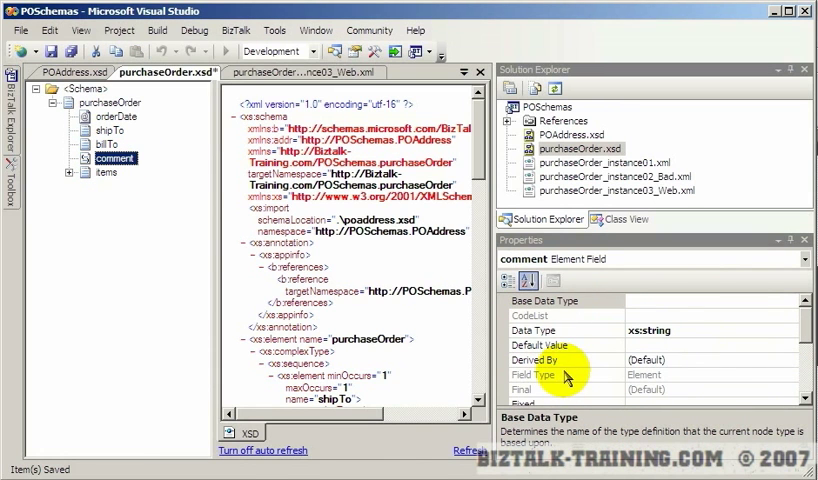
mouse_move(556, 390)
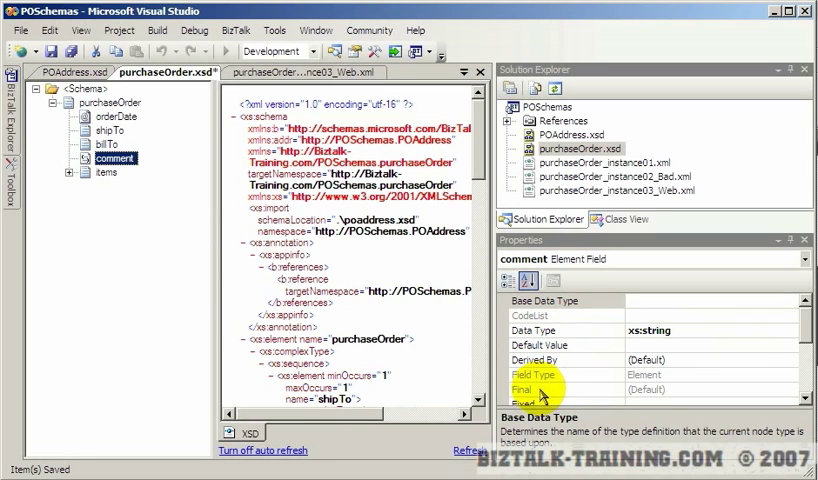
left_click(102, 130)
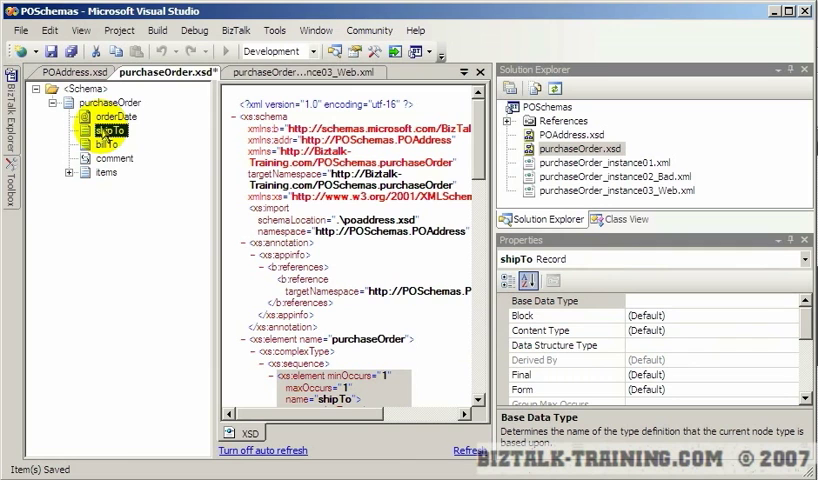
Set shipTo's Data Structure Type to the addr:POAddress reference
left_click(556, 345)
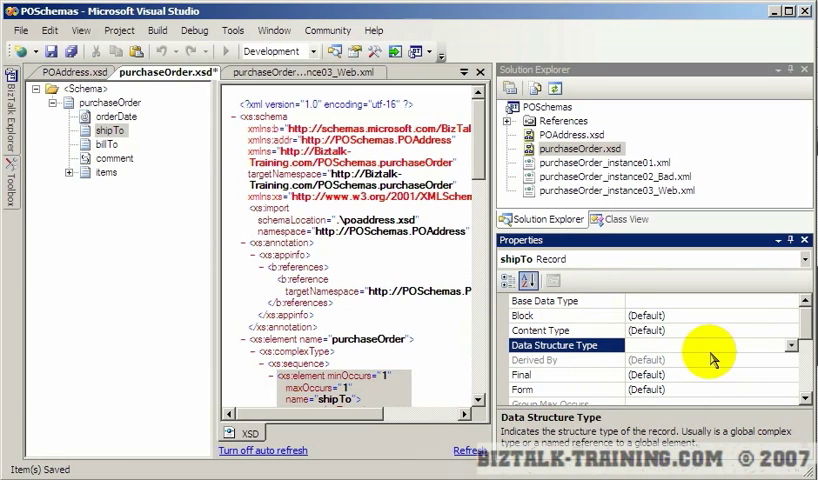
left_click(793, 345)
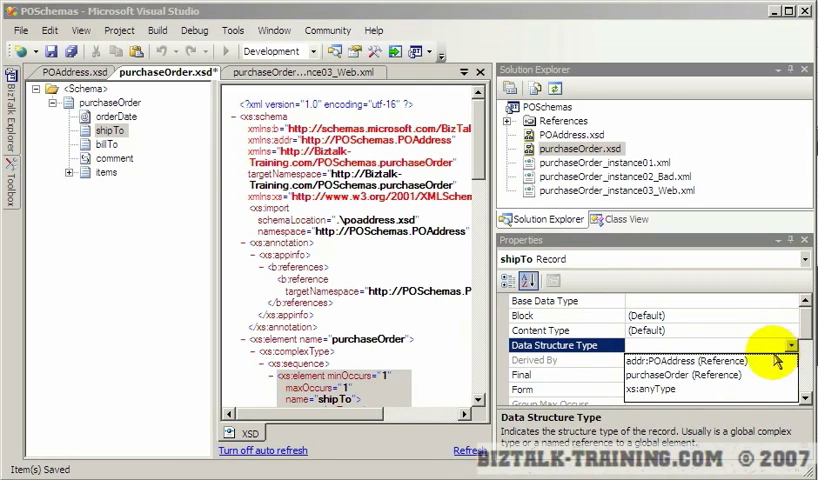
left_click(672, 360)
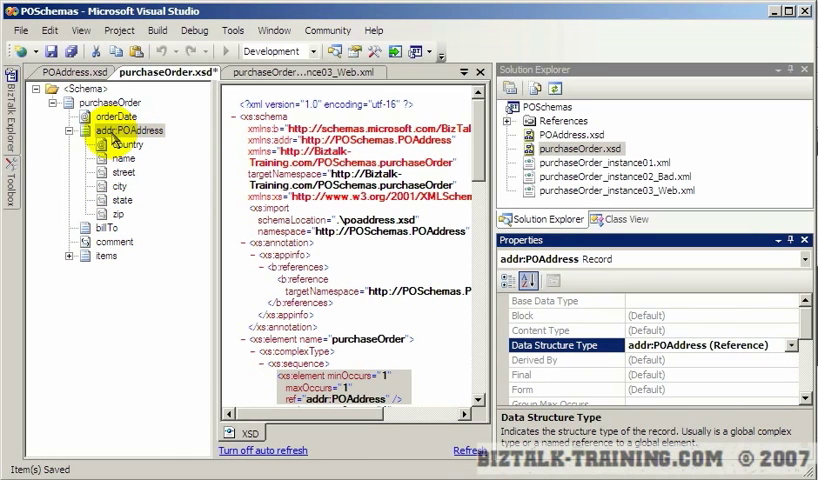
Inspect the addr:POAddress node, then revert it to a plain xs:anyType record
right_click(110, 130)
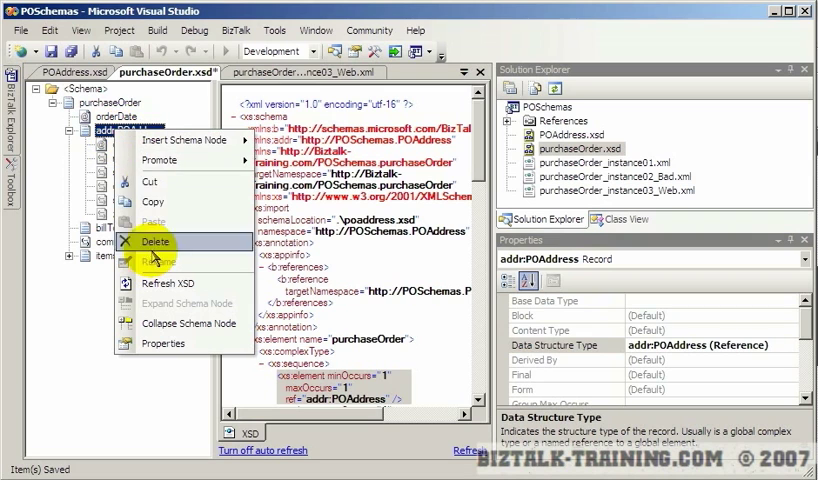
mouse_move(130, 133)
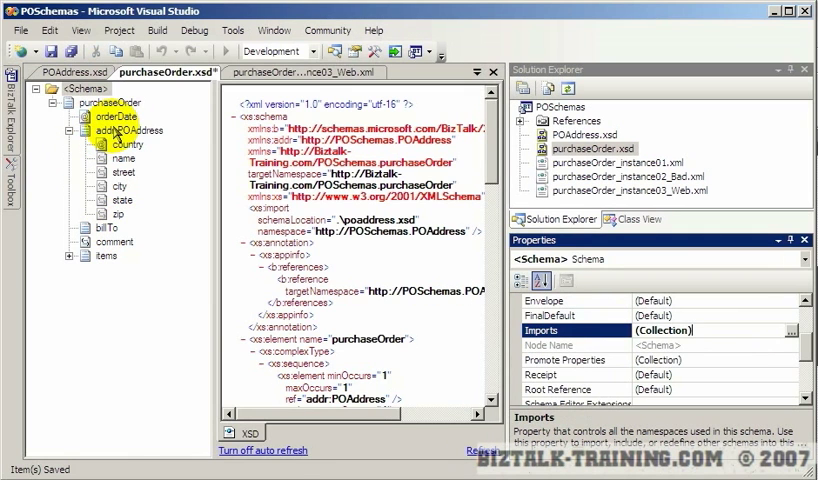
left_click(126, 130)
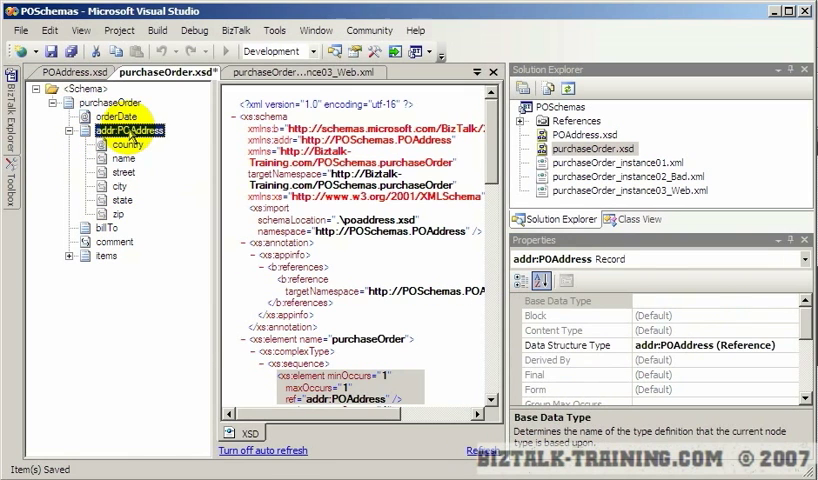
right_click(120, 130)
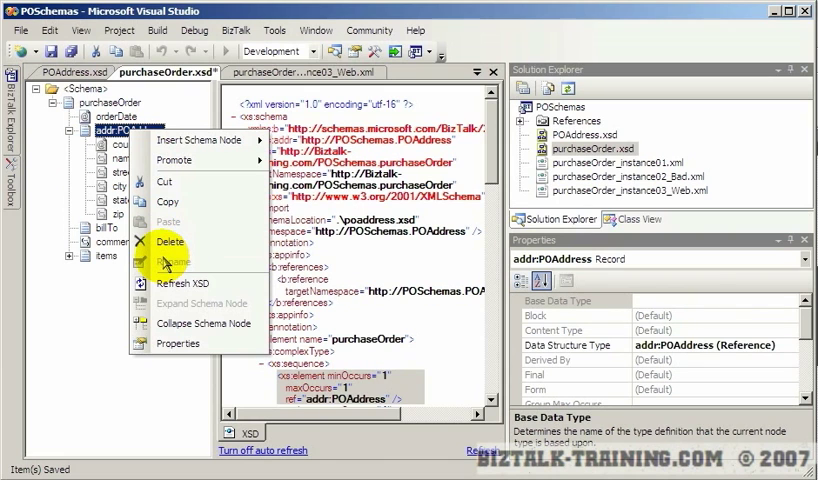
left_click(172, 262)
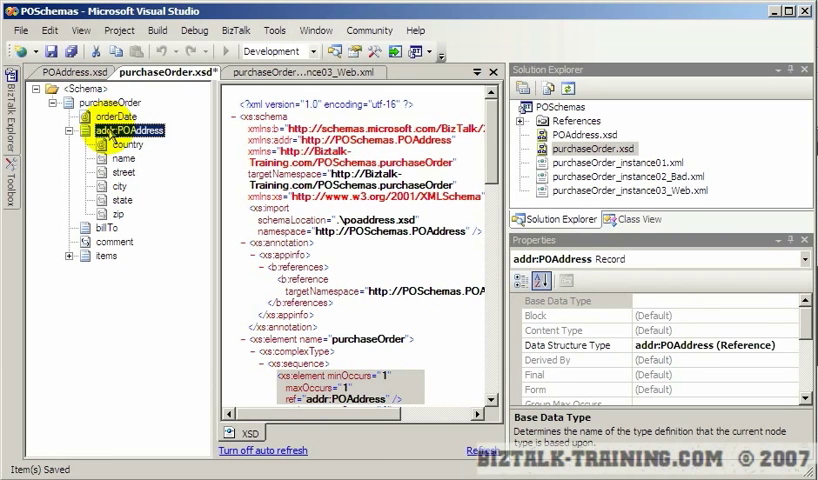
left_click(103, 241)
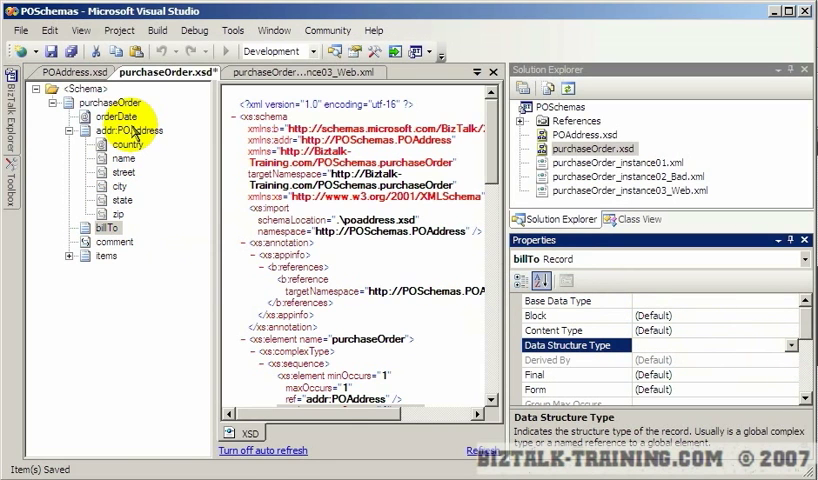
left_click(130, 130)
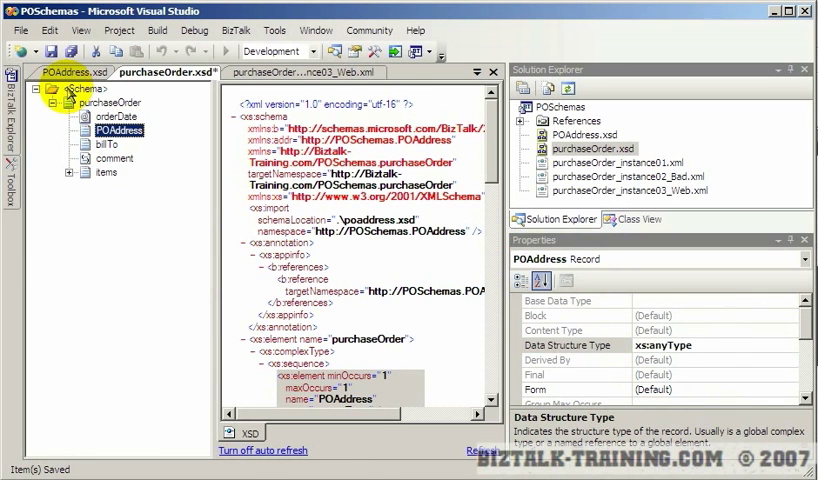
Remove the addr import and try XSD-including POSchemas.POAddress, raising a targetNamespace error
left_click(89, 88)
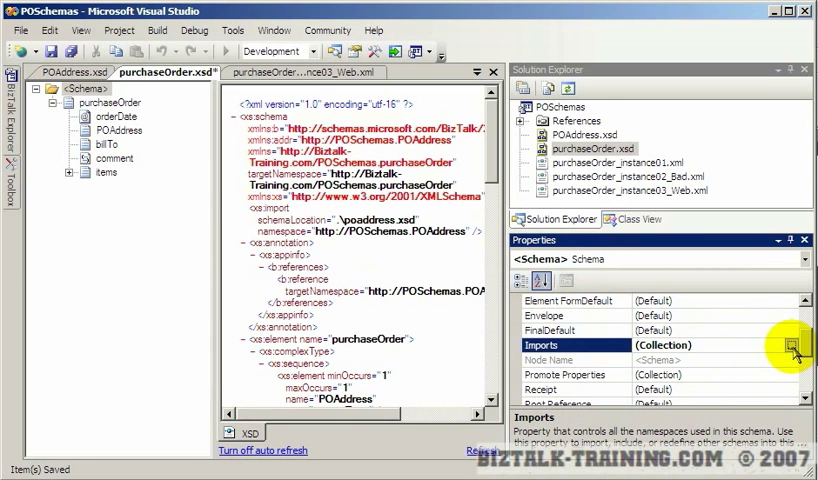
left_click(771, 345)
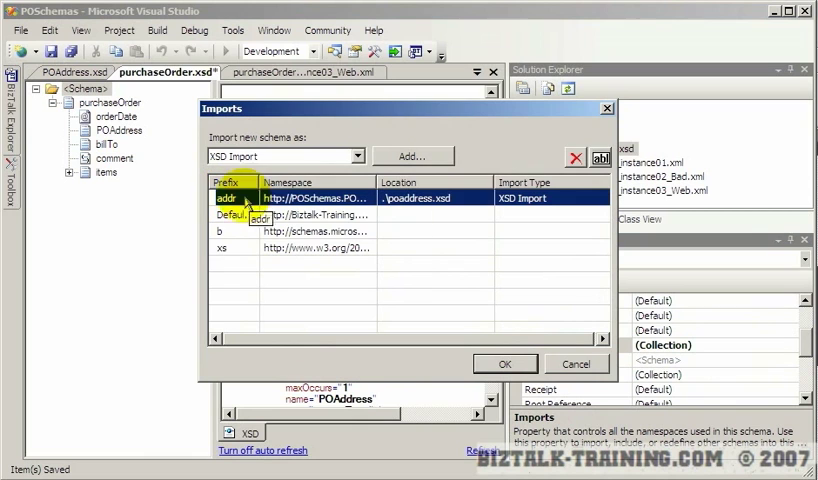
left_click(574, 158)
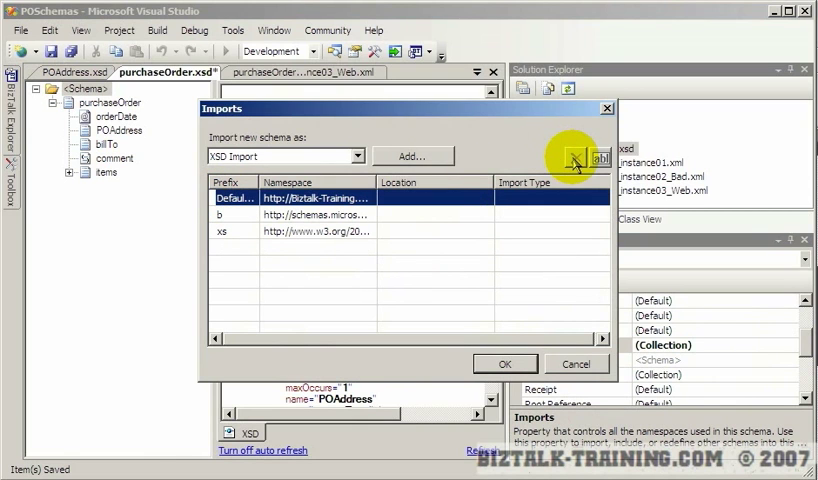
left_click(357, 156)
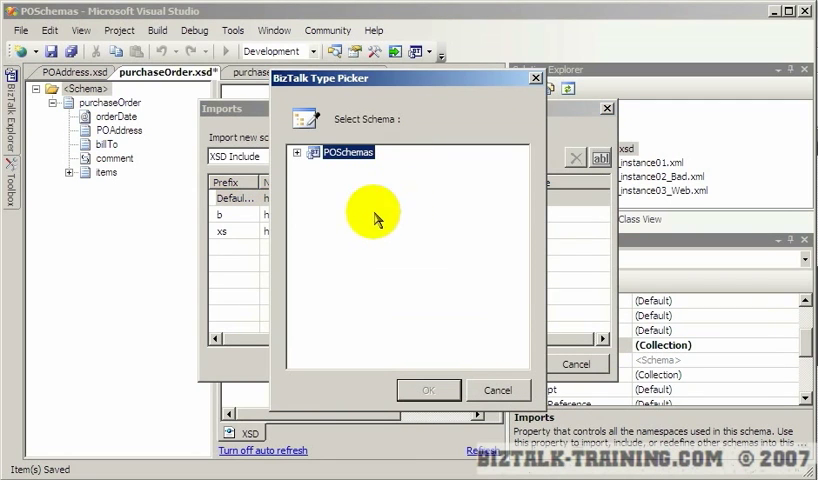
left_click(311, 152)
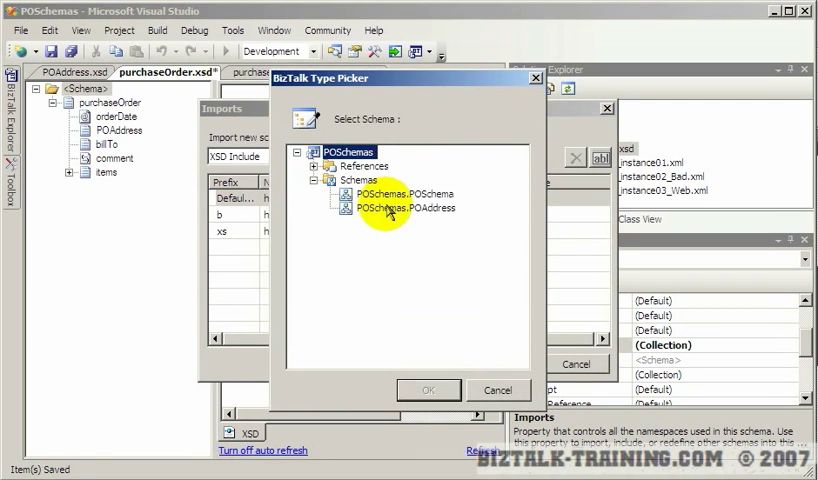
left_click(427, 390)
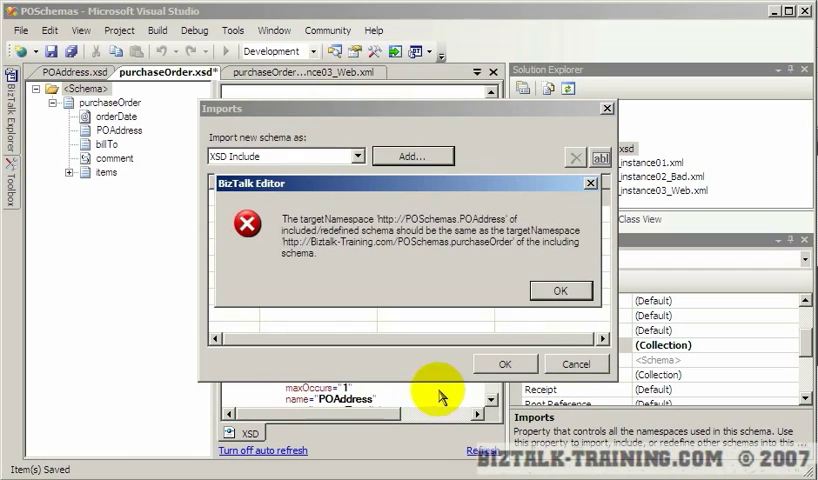